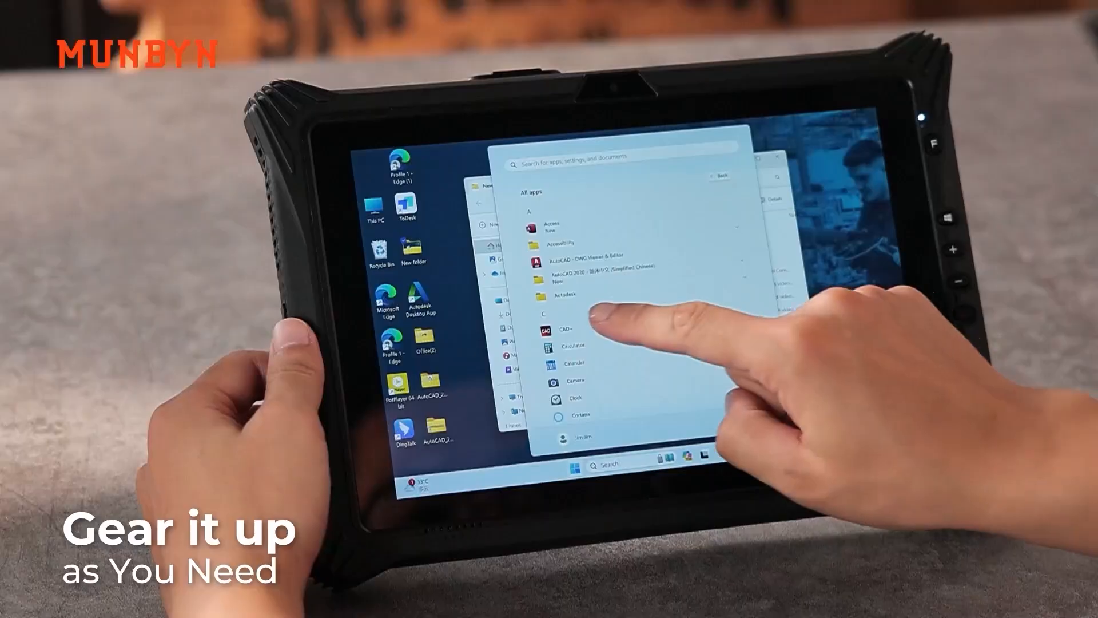
click(557, 329)
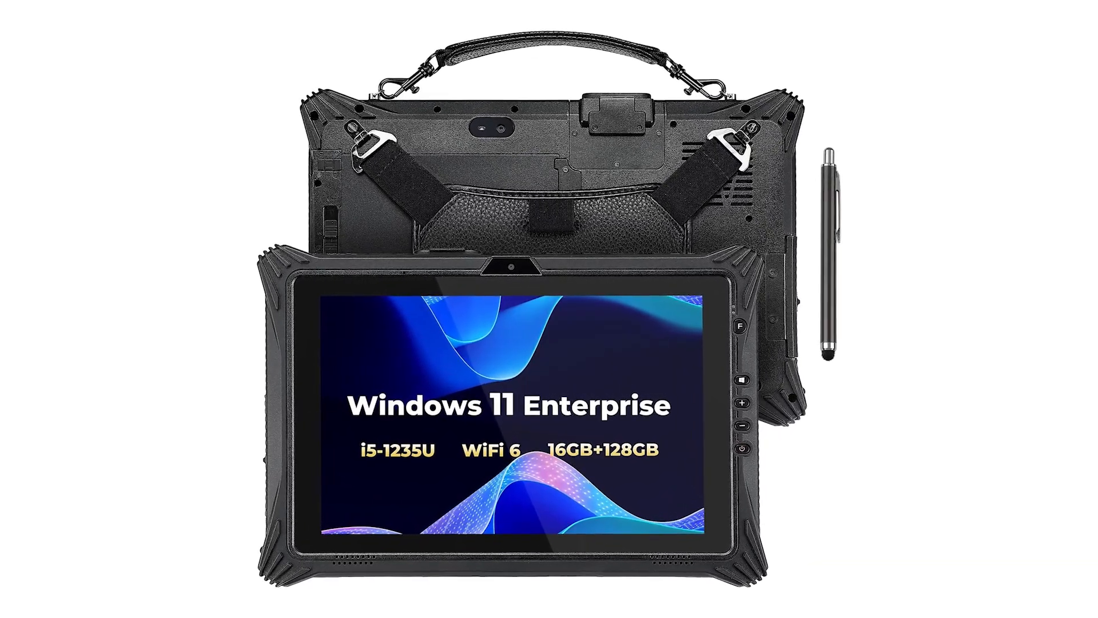
scroll(down, 3)
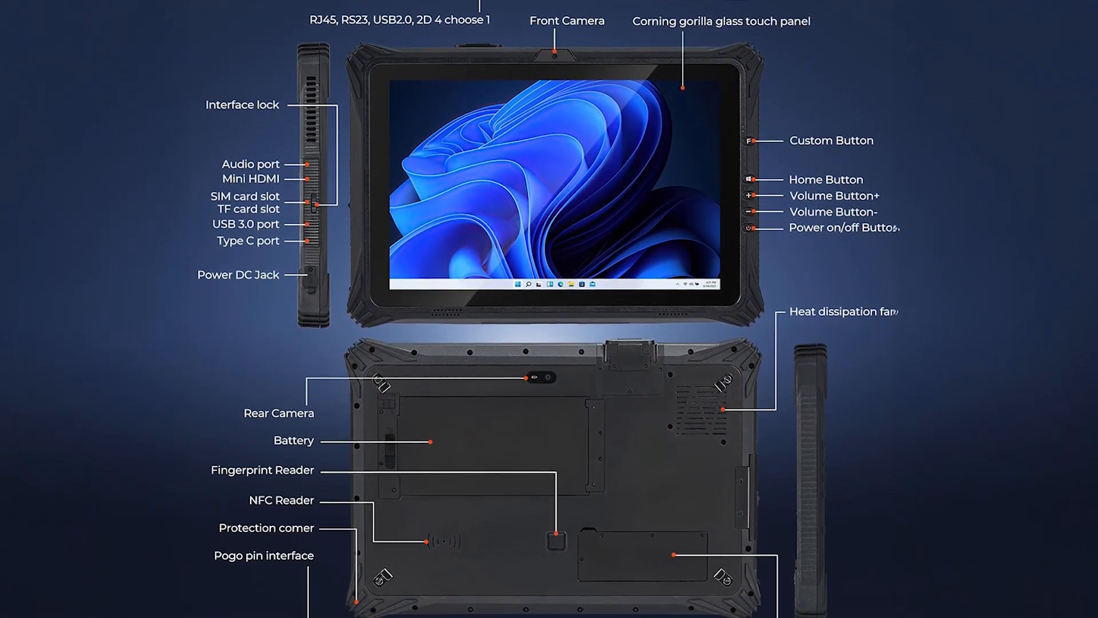
scroll(down, 3)
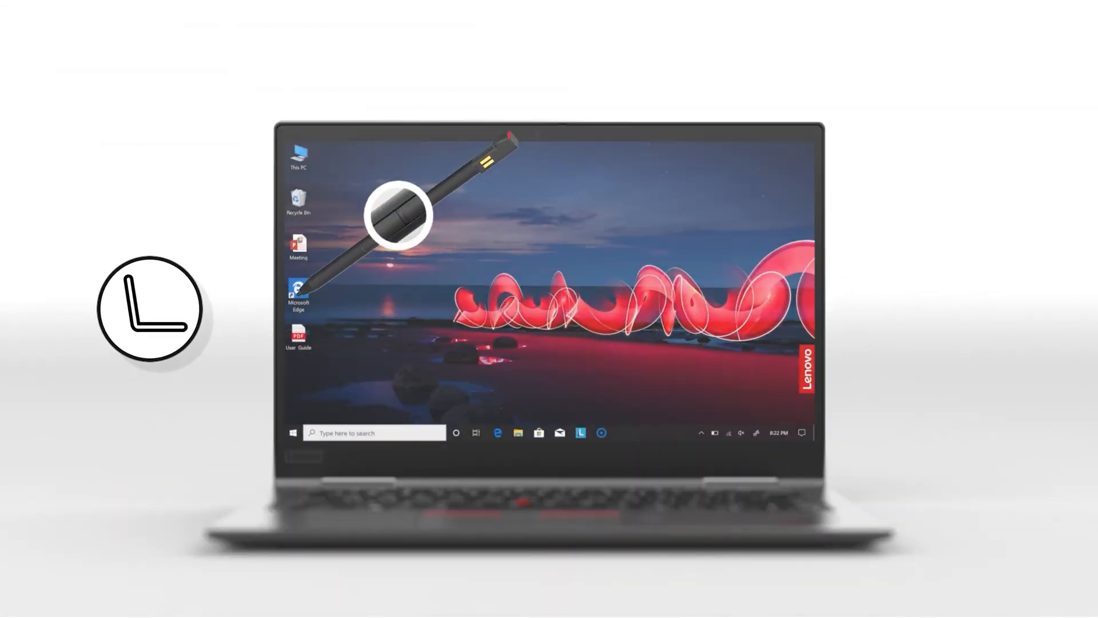
right_click(297, 290)
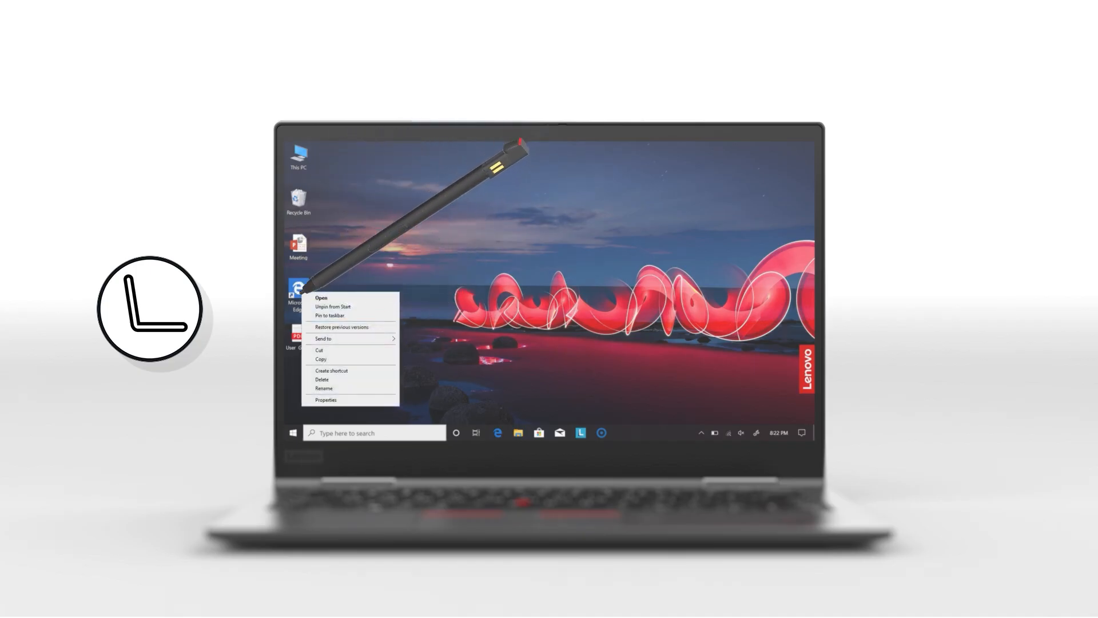
click(321, 297)
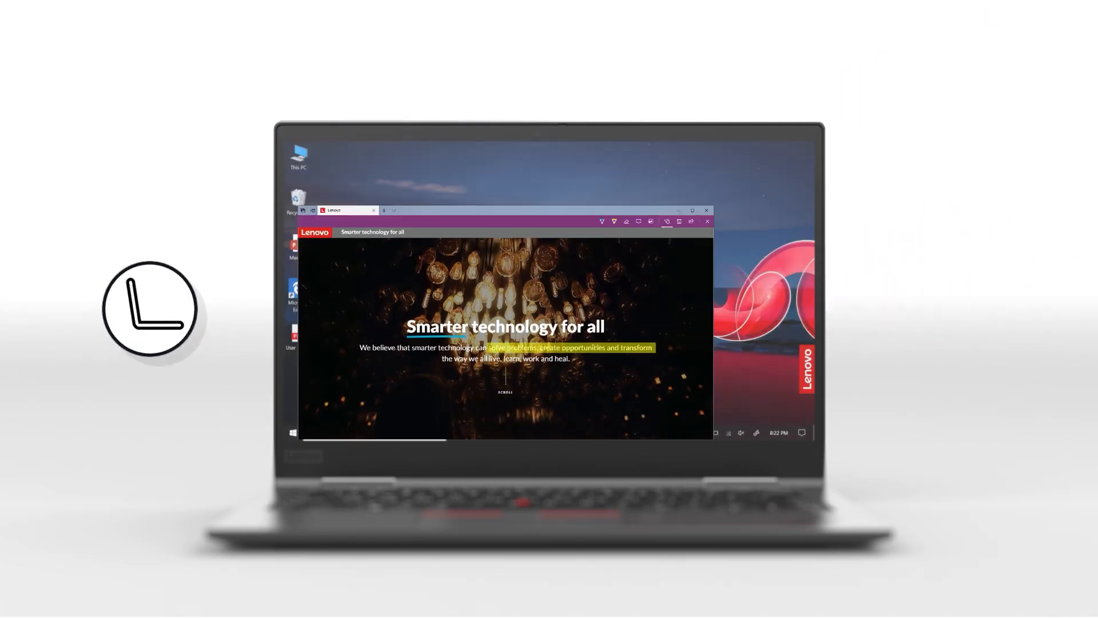
click(707, 210)
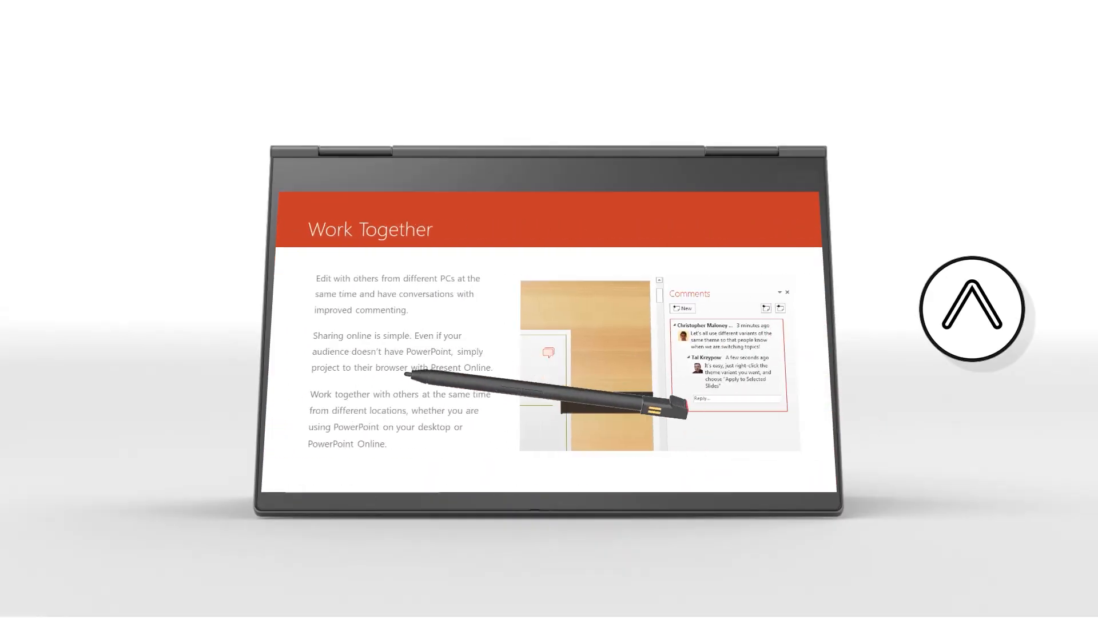
click(330, 476)
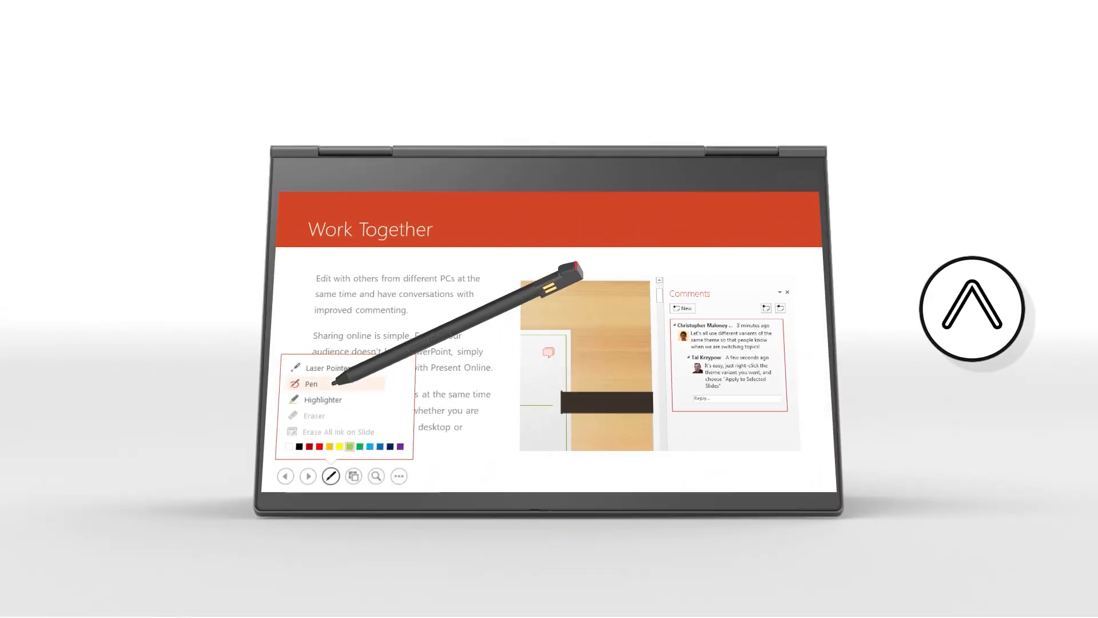